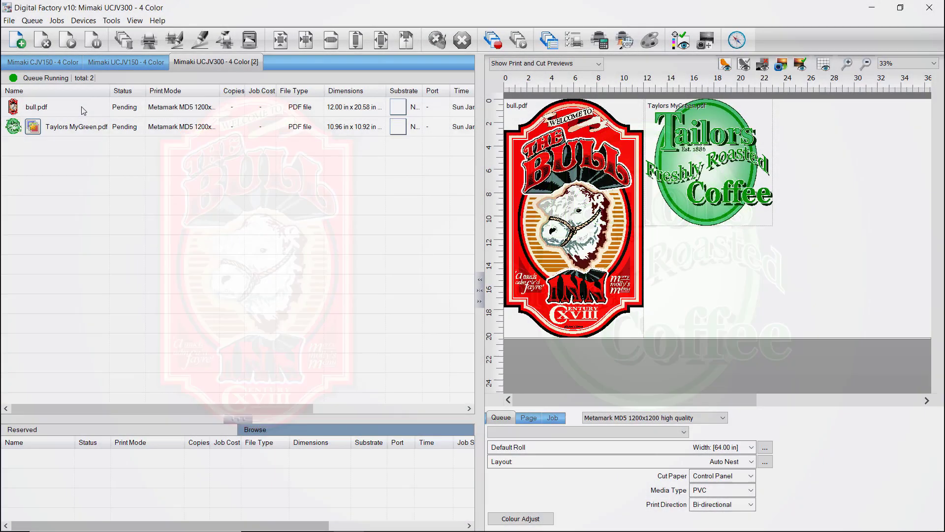
Step: Select the bull.pdf job in the queue and bring up its action menu
left_click(36, 107)
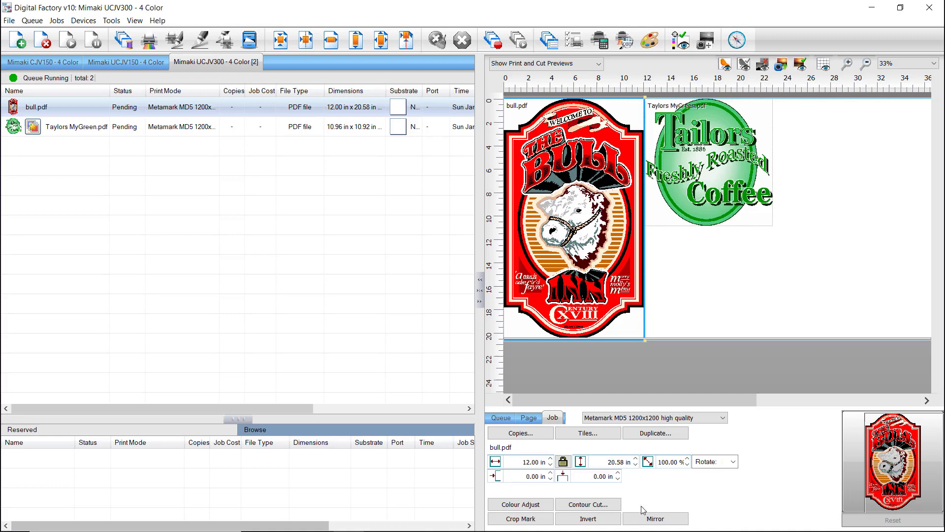
right_click(36, 107)
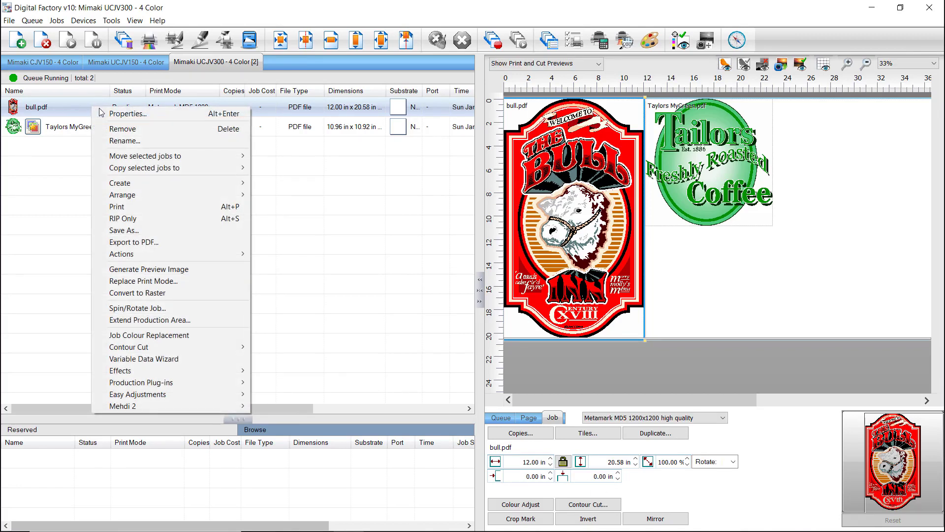
mouse_move(145, 347)
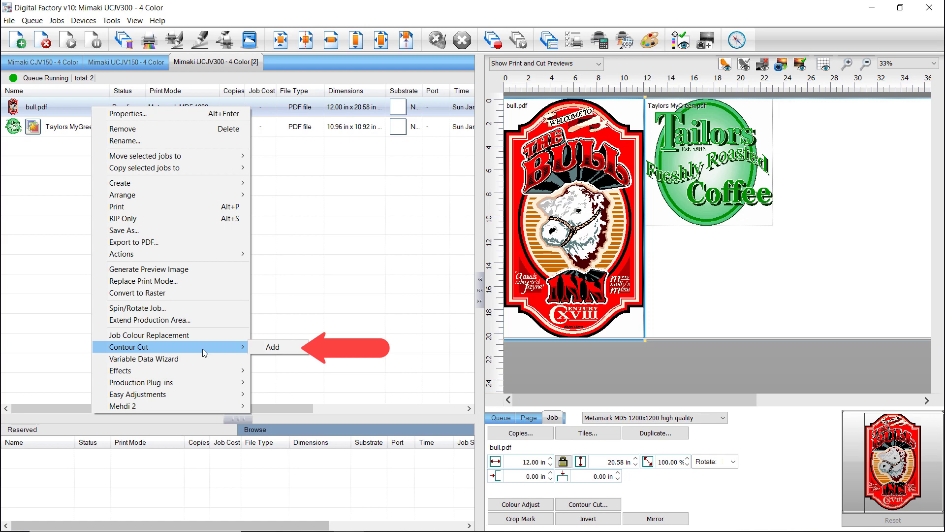
mouse_move(148, 335)
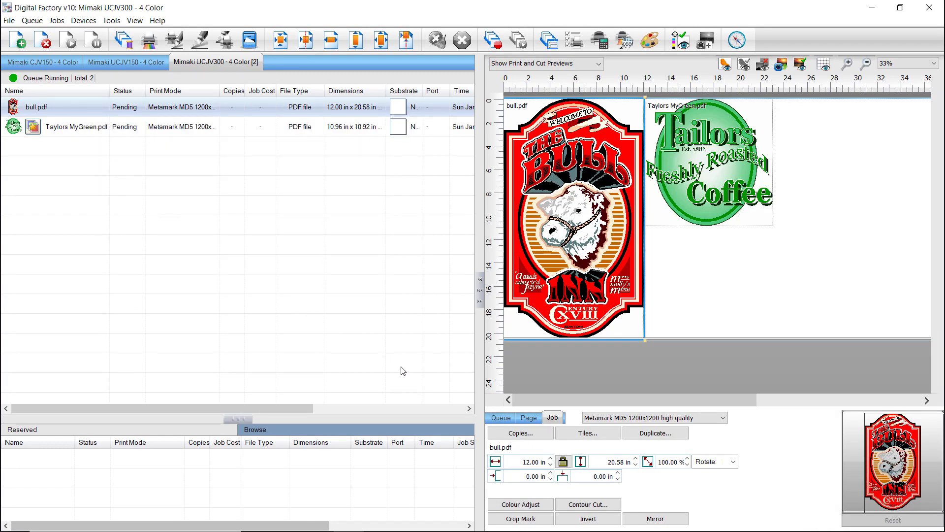
Step: Open the bull.pdf job in Contour Cut and check the Inside/Outside and Bitmap frame options
left_click(586, 504)
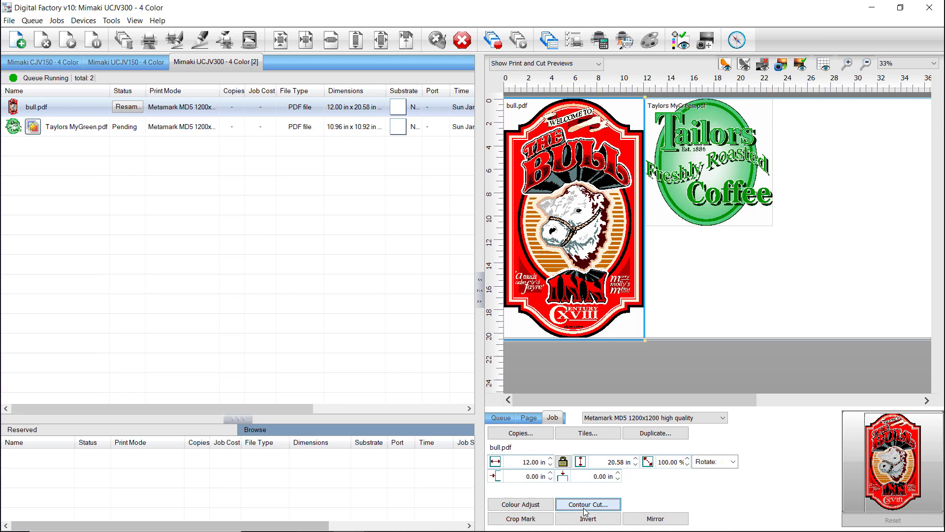
left_click(587, 504)
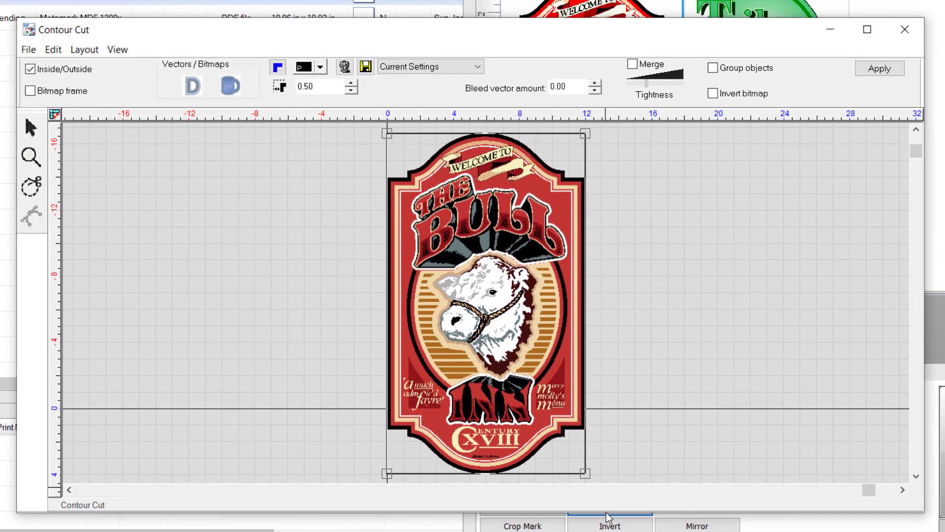
left_click(30, 69)
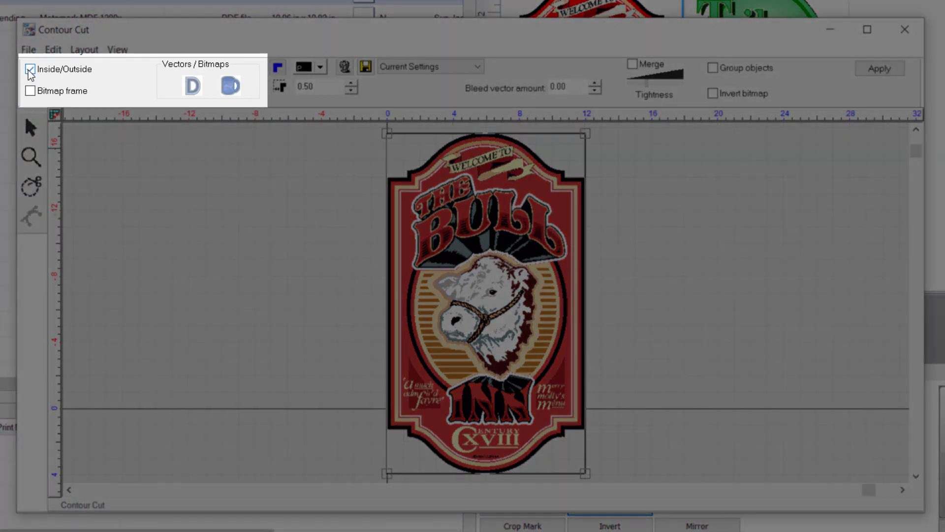
left_click(30, 69)
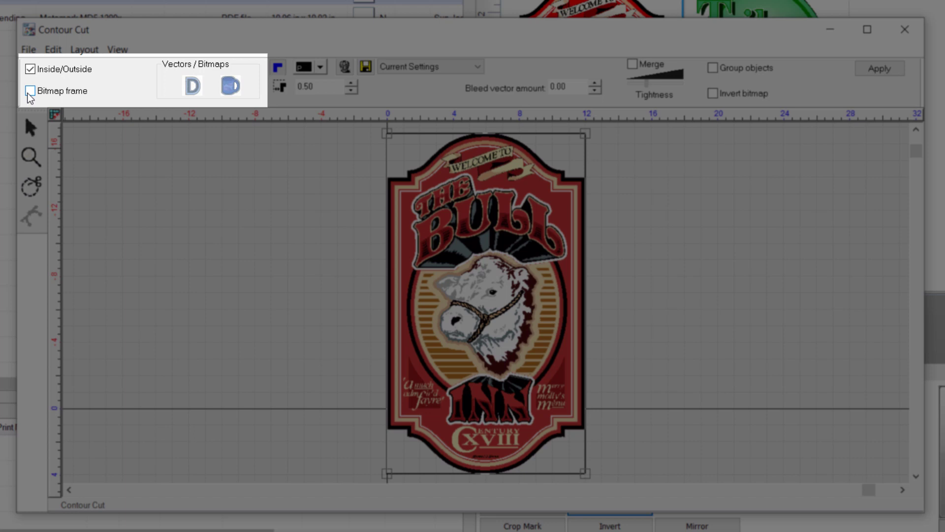
left_click(29, 91)
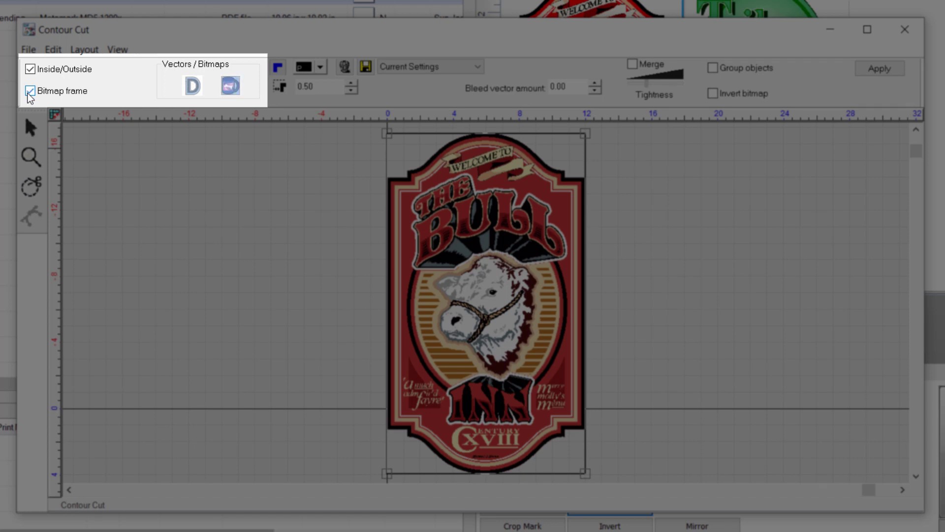
left_click(230, 85)
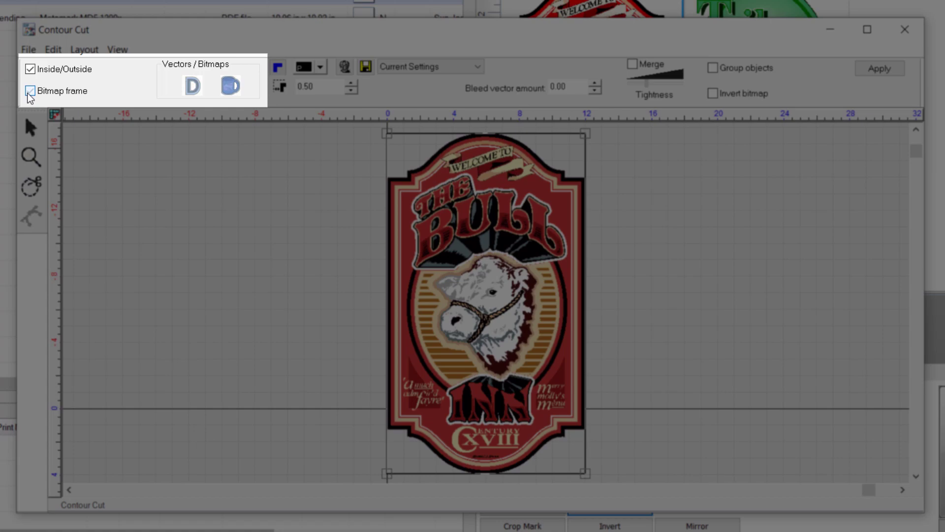
left_click(30, 91)
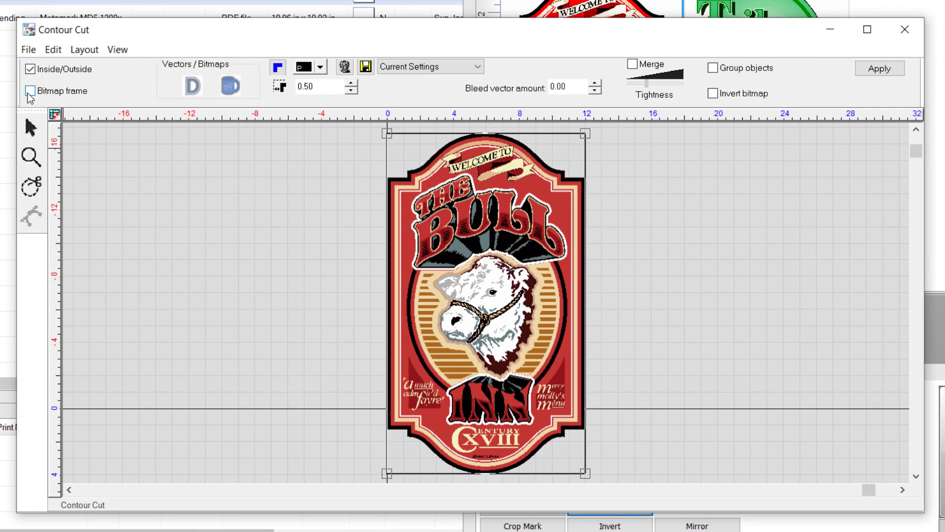
Step: Turn off Inside/Outside, use a red cut line at 0.20 offset, and accept the Monochrome Filter
left_click(30, 68)
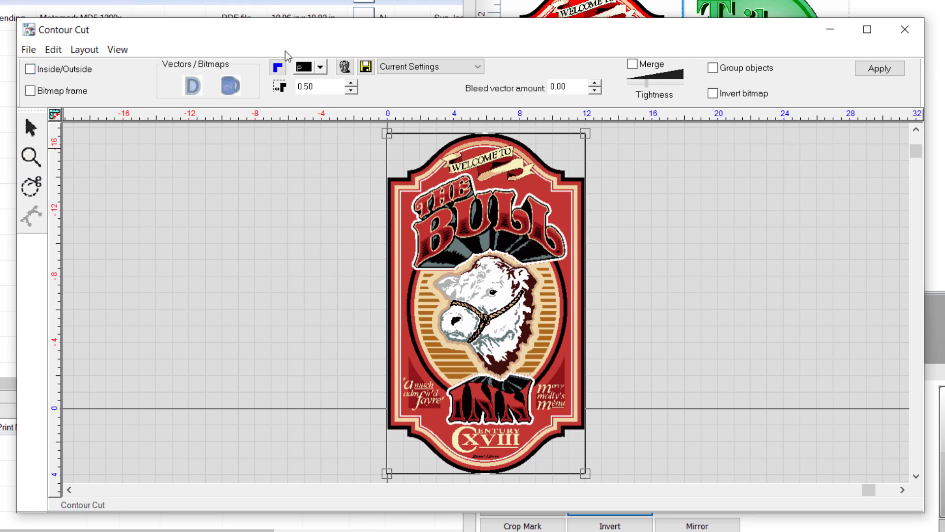
left_click(320, 67)
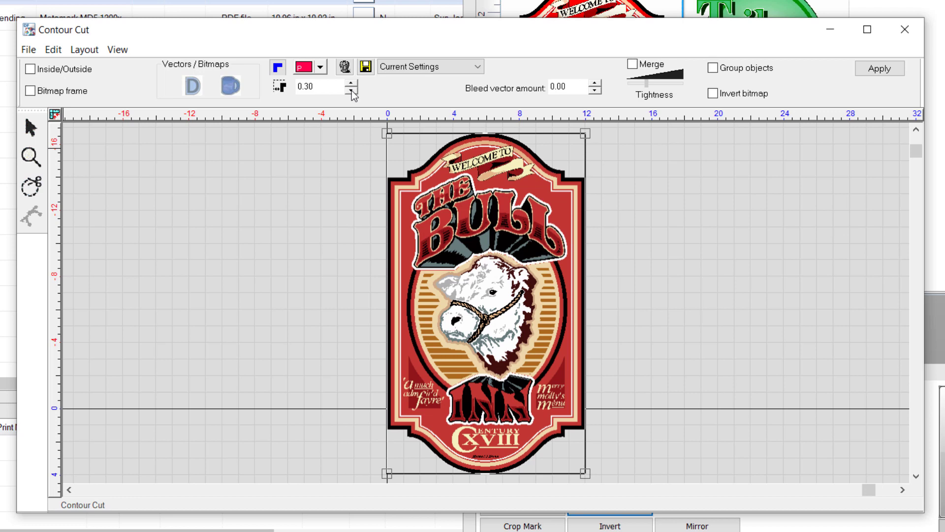
left_click(351, 91)
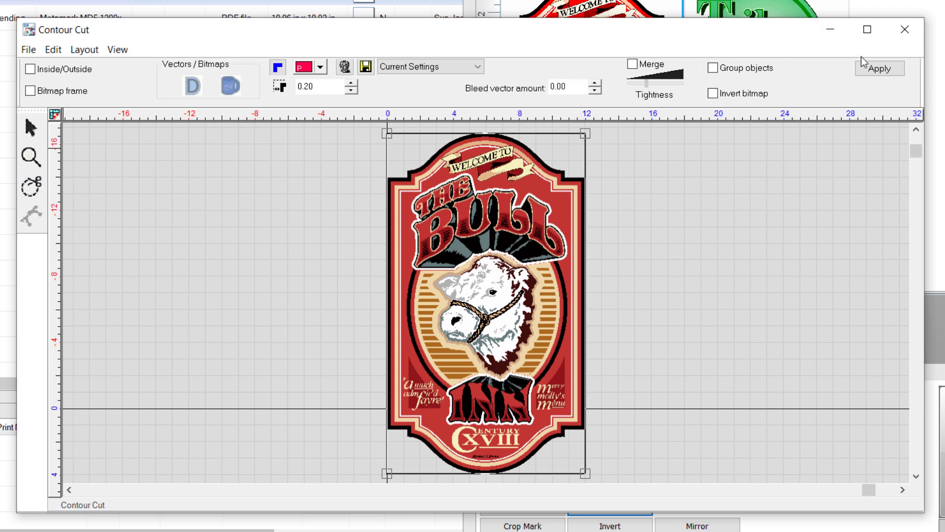
left_click(880, 68)
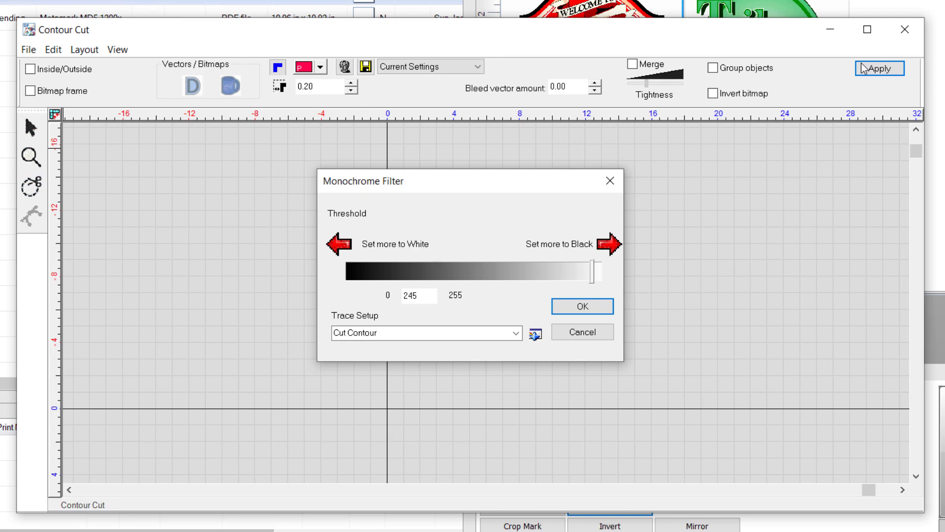
left_click(580, 306)
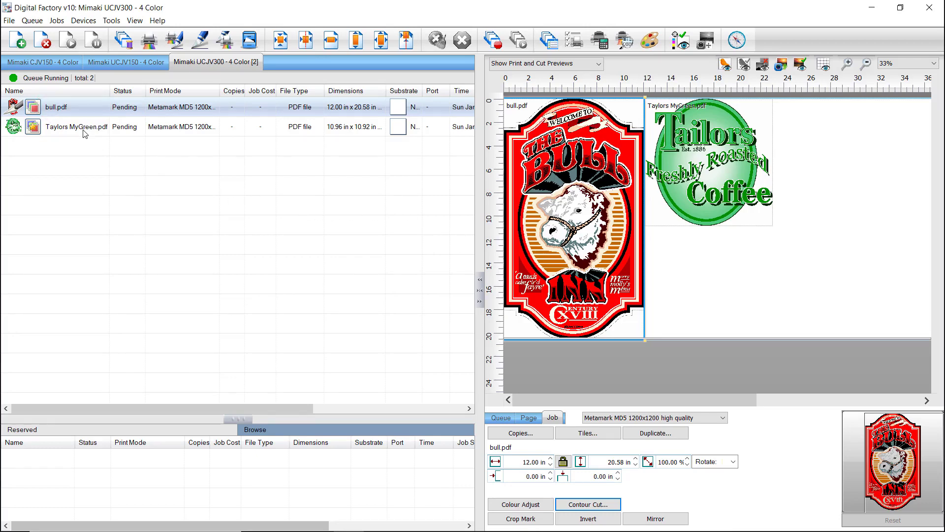
Step: Choose Contour Cut > Add for the Taylors MyGreen.pdf job
right_click(76, 126)
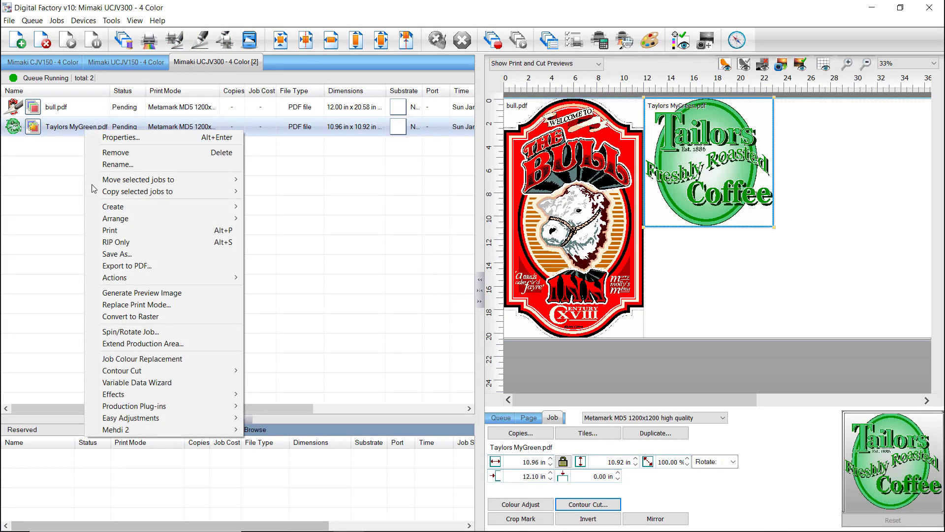
mouse_move(121, 370)
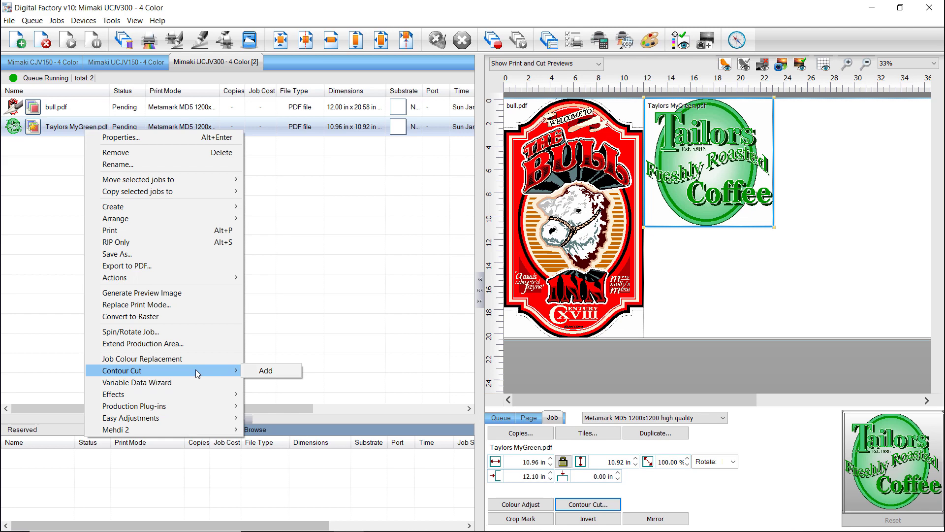
left_click(266, 370)
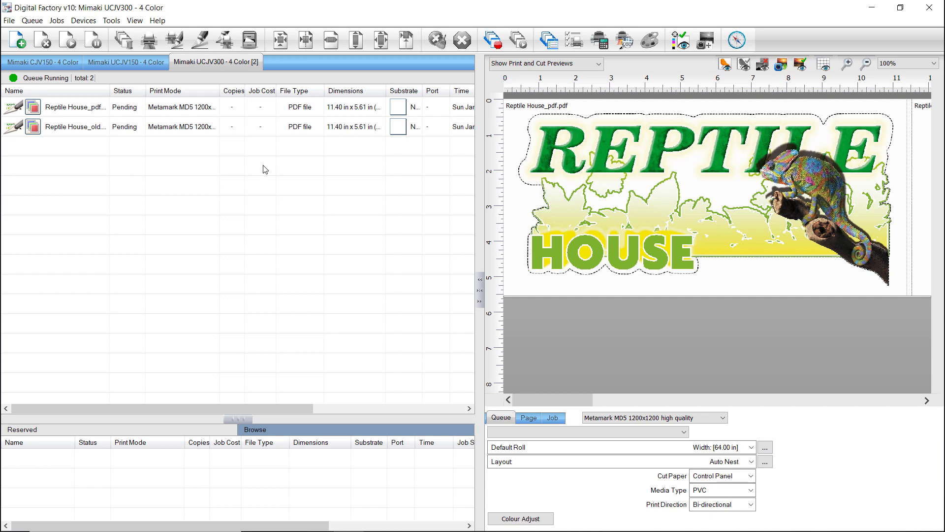
mouse_move(517, 380)
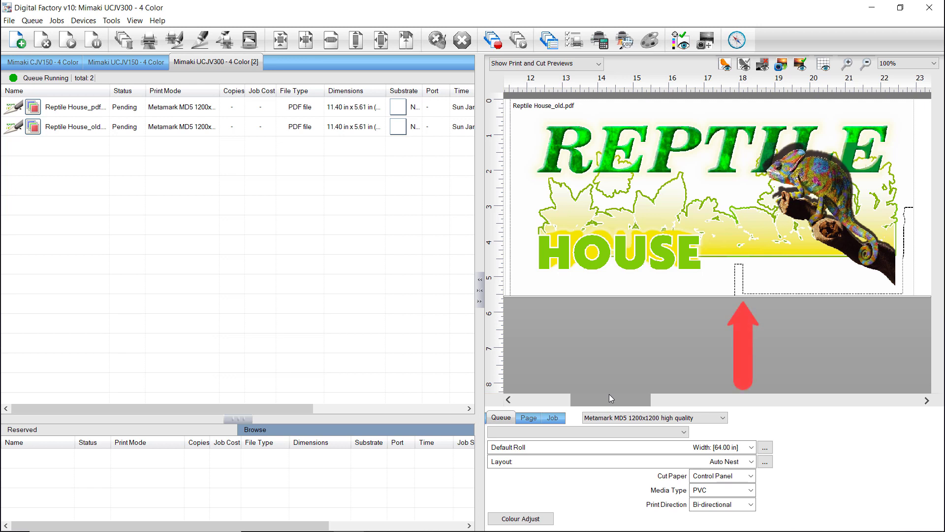
scroll("left", 3)
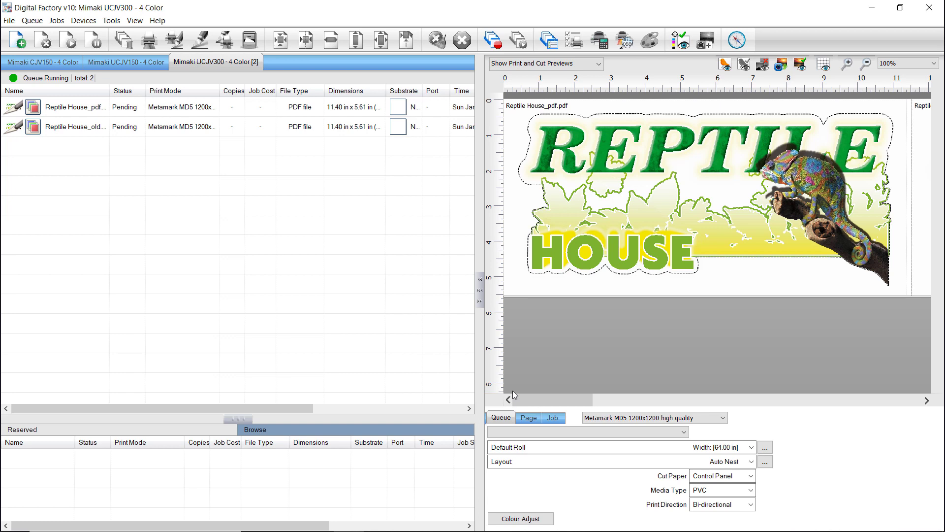
mouse_move(475, 284)
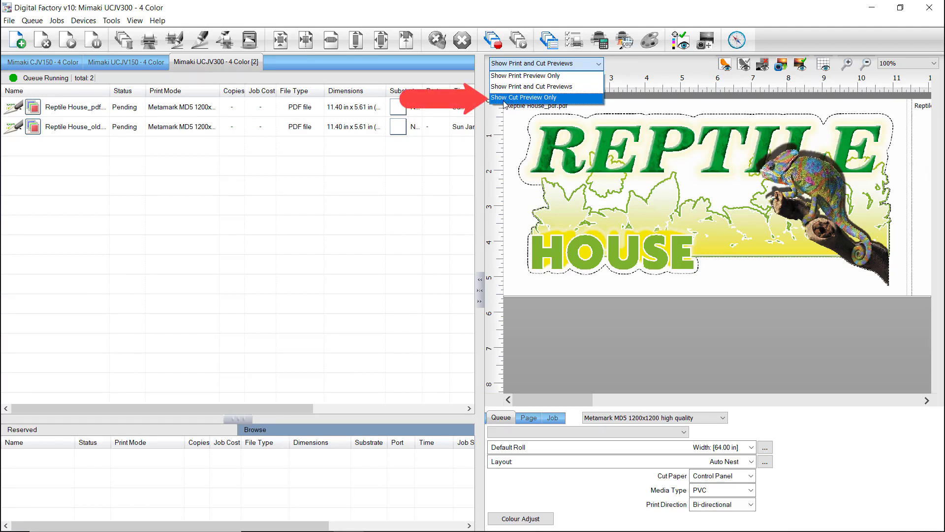
left_click(523, 97)
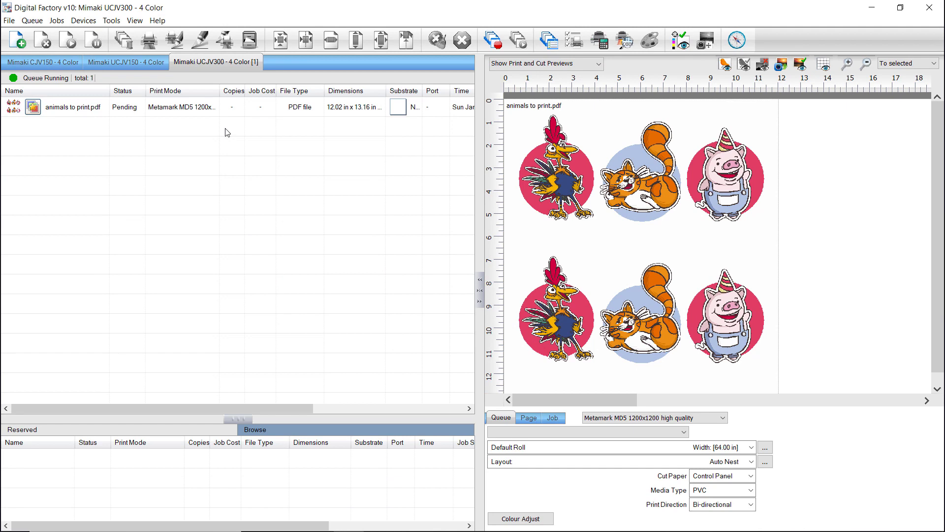
Step: Open the animal sticker sheet job in the Contour Cut editor
left_click(551, 417)
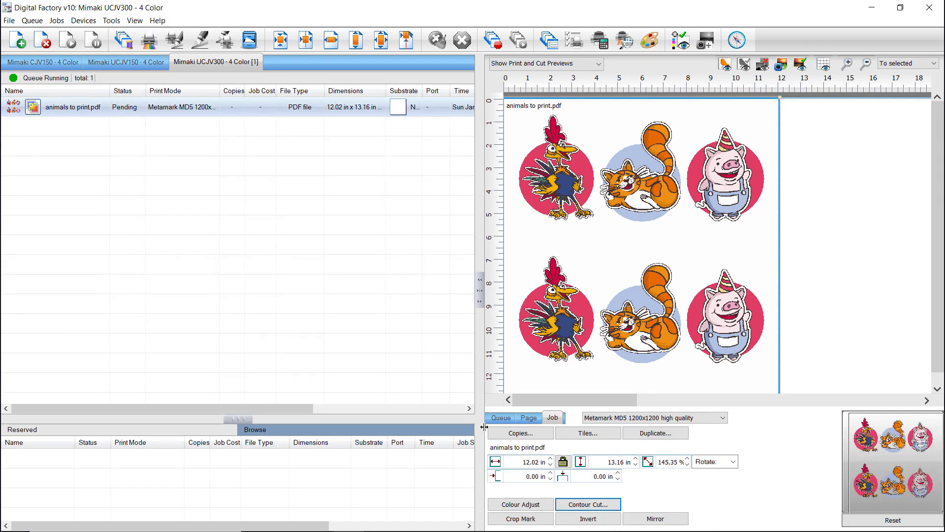
left_click(588, 504)
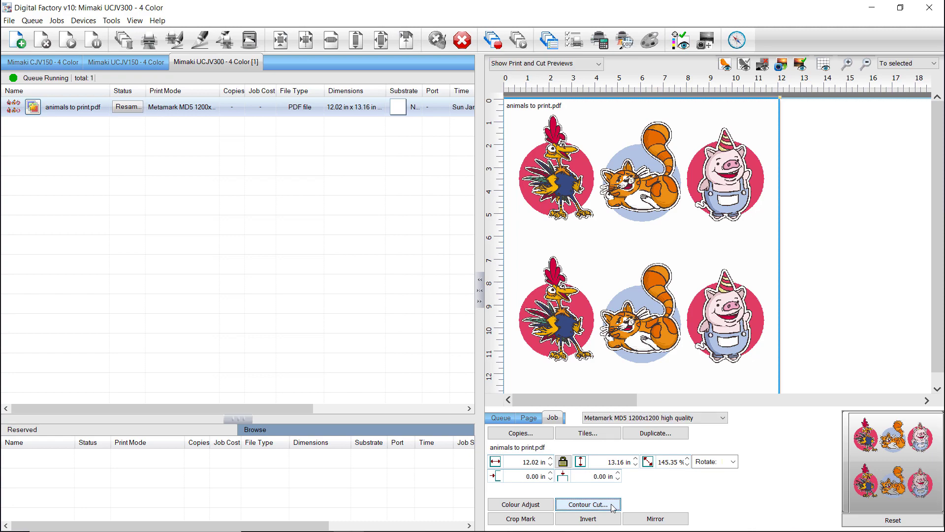
left_click(588, 504)
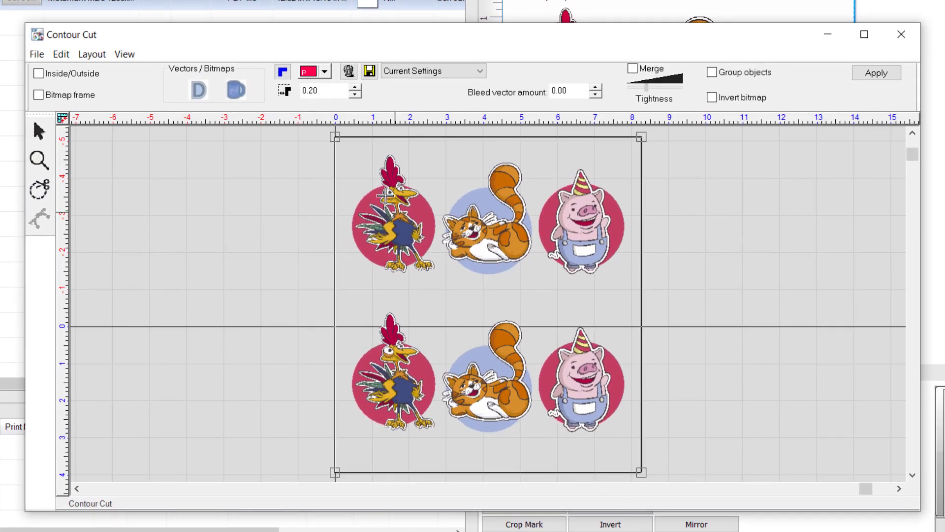
Step: Apply 0.07-offset contour cut lines around the stickers and send the sheet to the queue
left_click(311, 91)
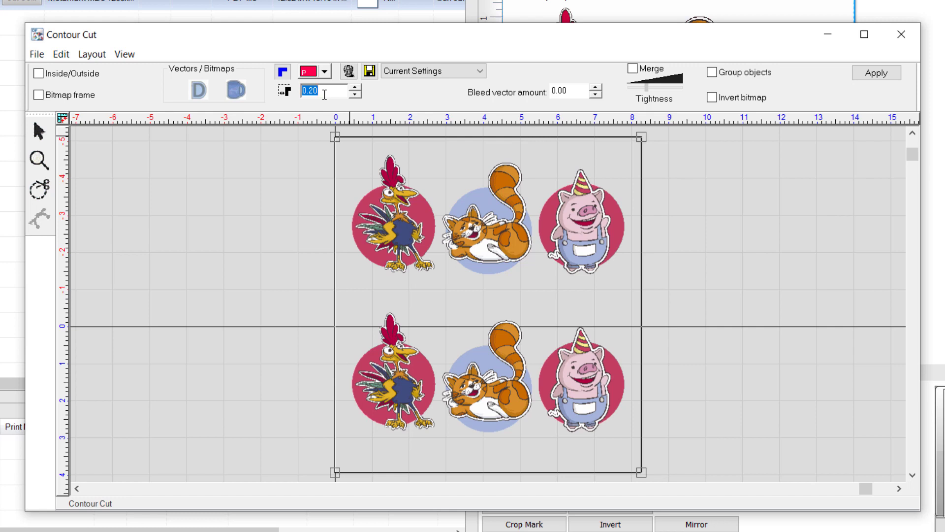
type("0.07")
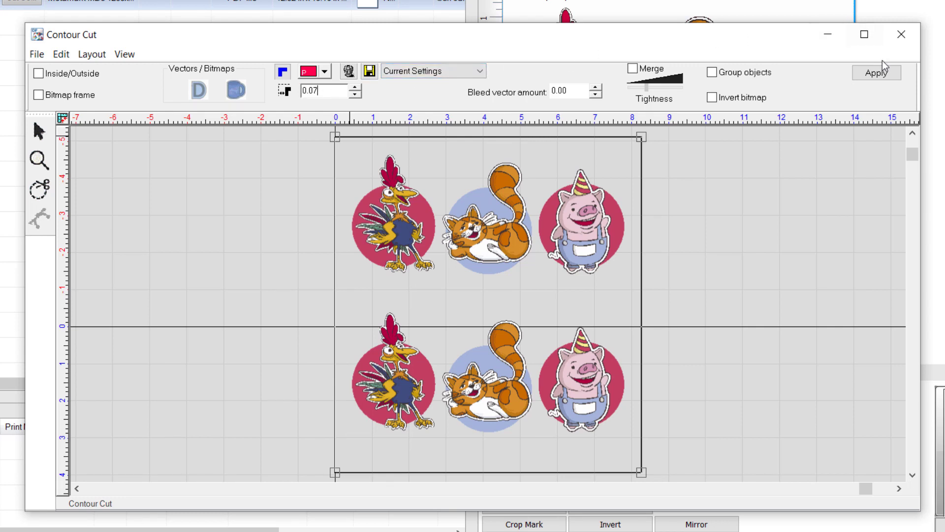
left_click(875, 72)
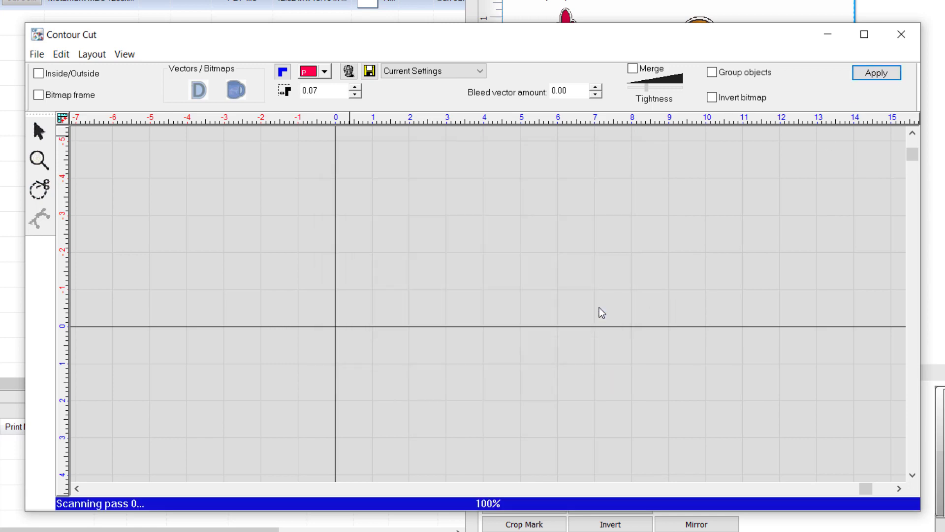
left_click(875, 73)
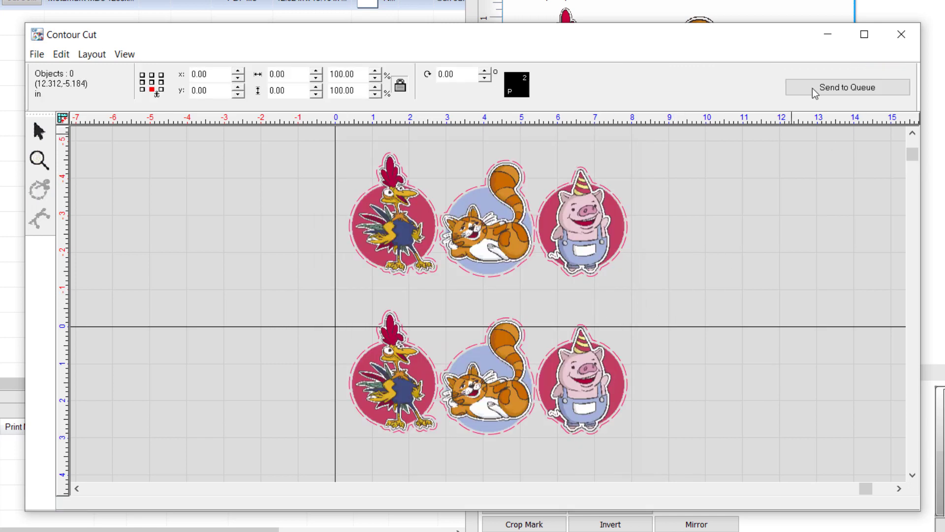
left_click(846, 88)
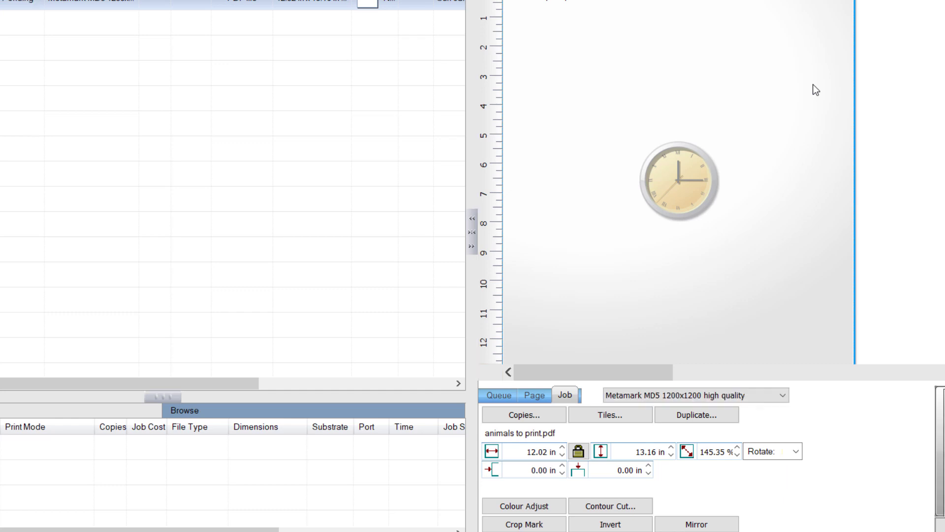